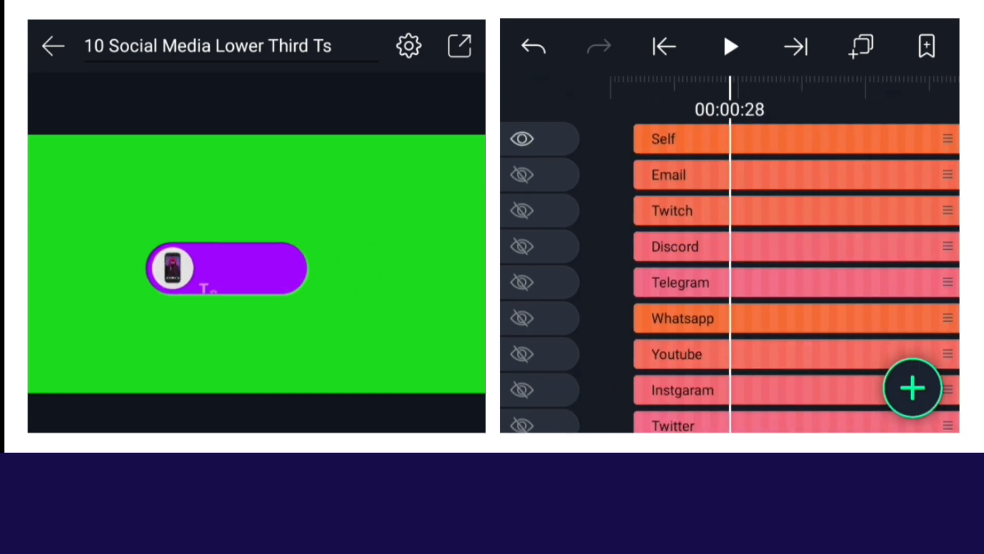
# Scroll the layer list down to reach the Facebook lower third group.
pyautogui.scroll(-3)
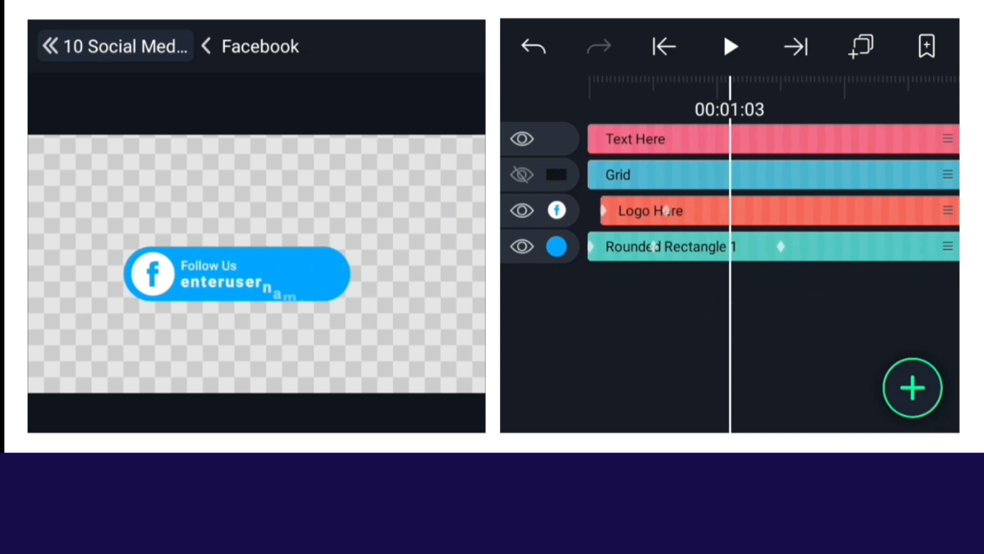
# Replace the 'enterusername' placeholder in the Text Here group with your username.
pyautogui.click(654, 139)
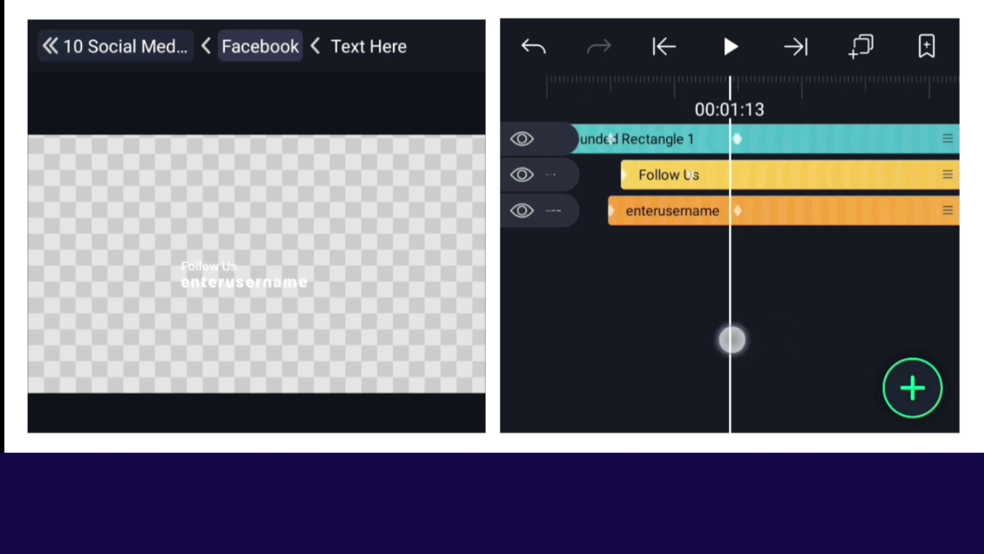
pyautogui.click(672, 211)
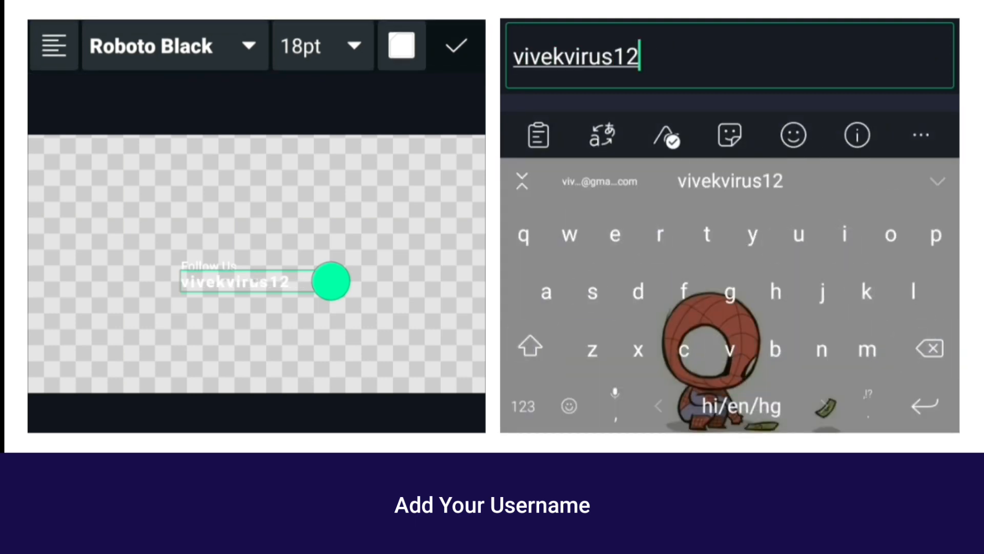
pyautogui.click(456, 45)
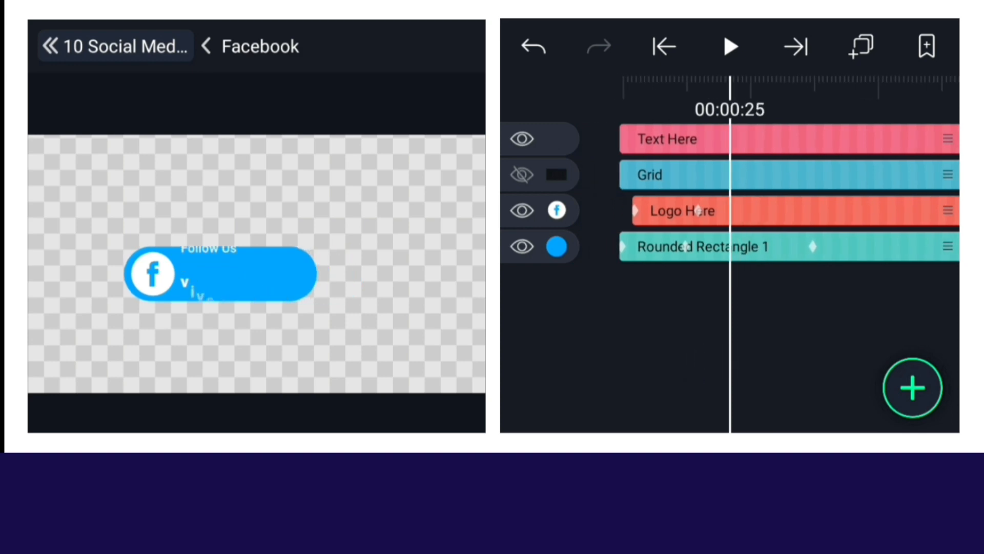
# Enter the Logo Here group and select the Facebook f icon image layer.
pyautogui.click(682, 211)
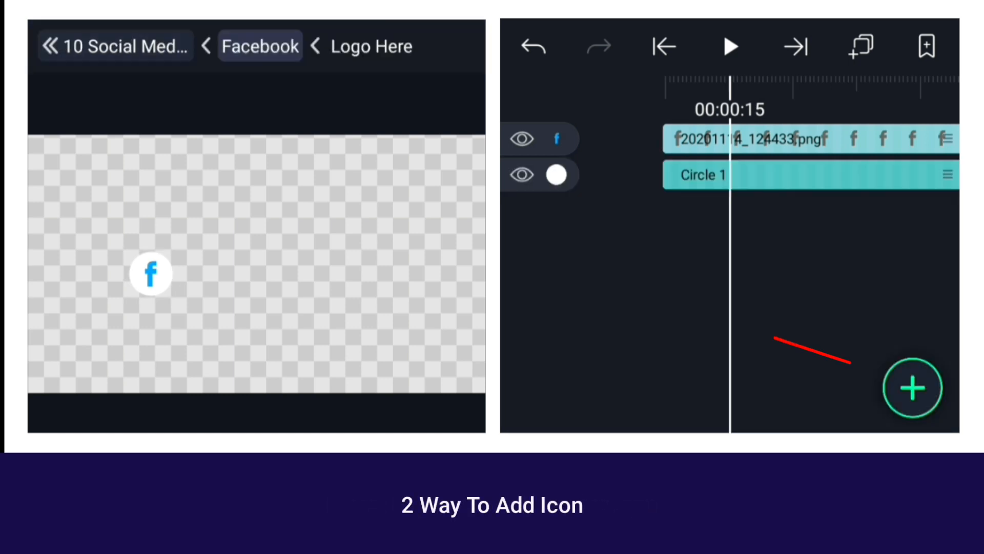
pyautogui.click(912, 391)
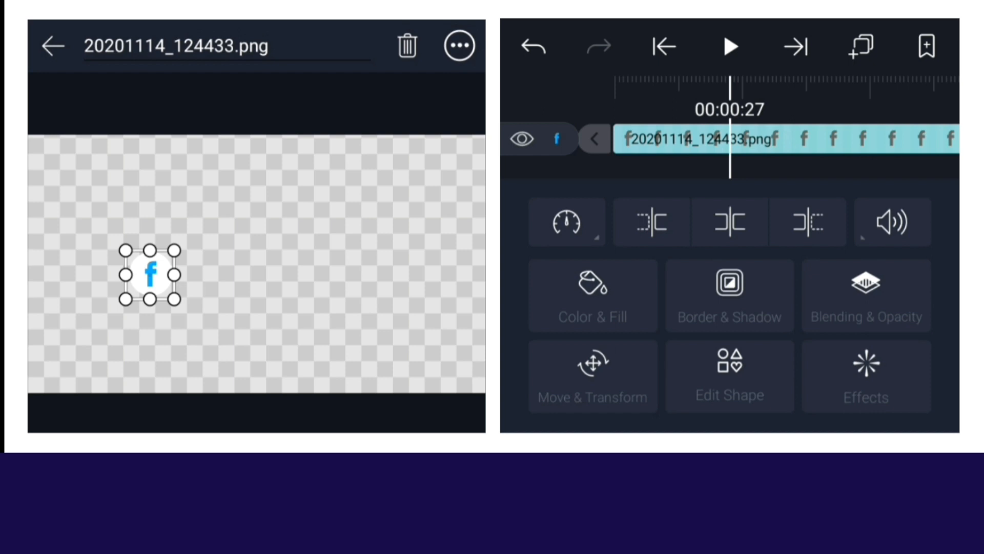
# Set the icon's Solid Color effect to a deeper blue from the palette.
pyautogui.click(866, 375)
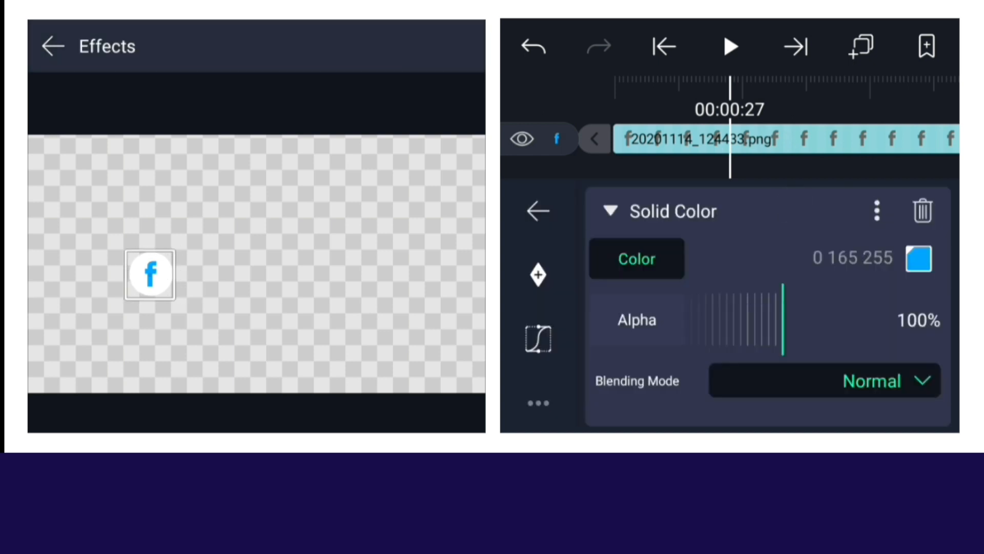
pyautogui.click(920, 259)
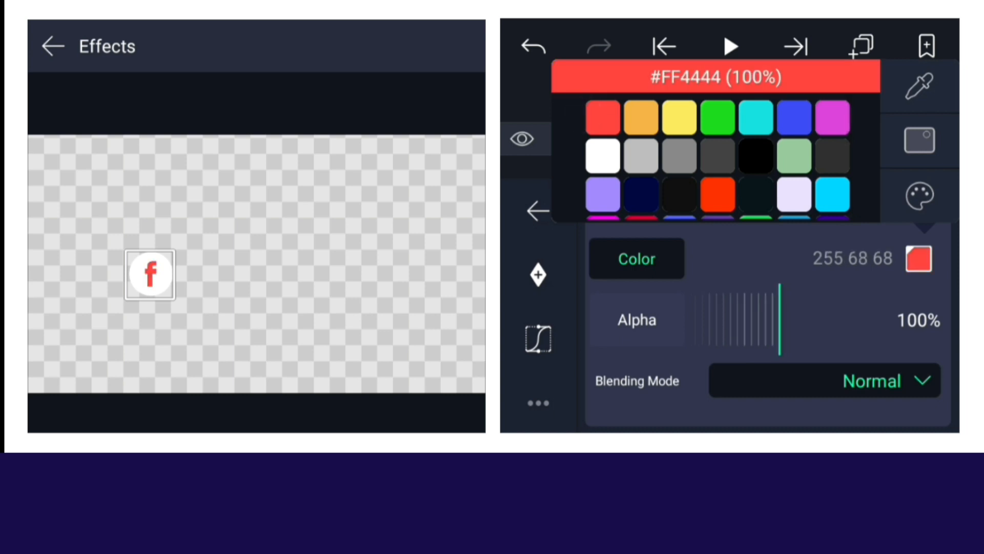
pyautogui.click(794, 117)
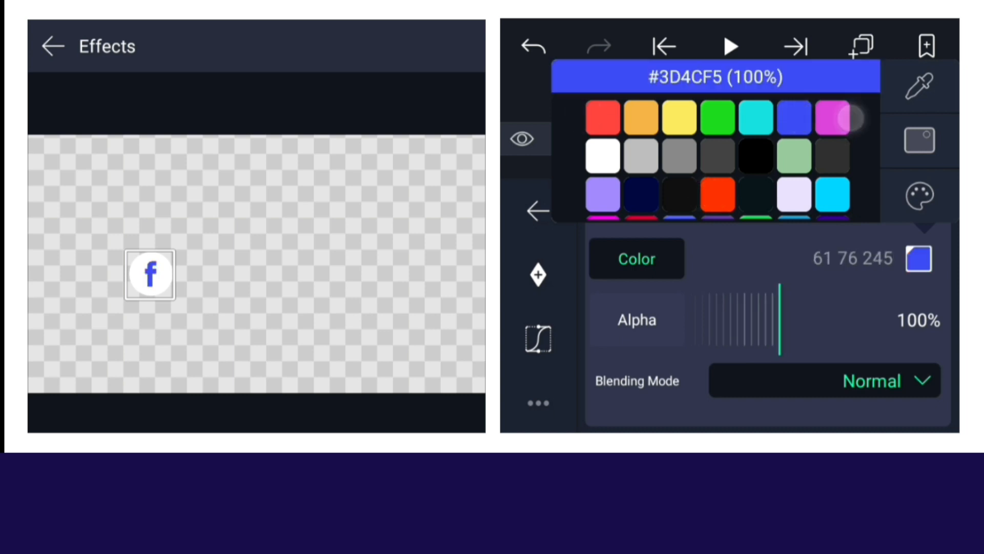
pyautogui.click(719, 195)
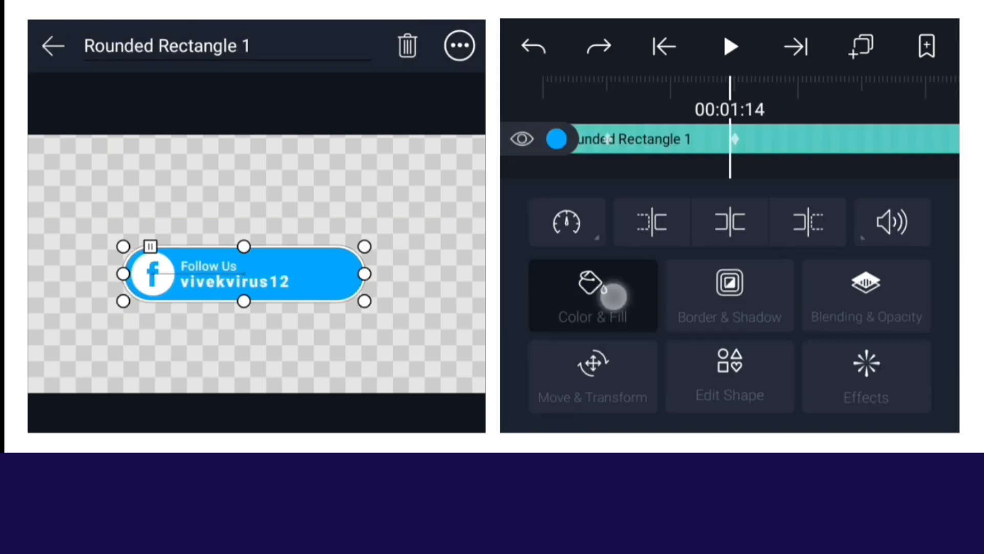
# Exit the Facebook group back to the main project timeline.
pyautogui.click(592, 296)
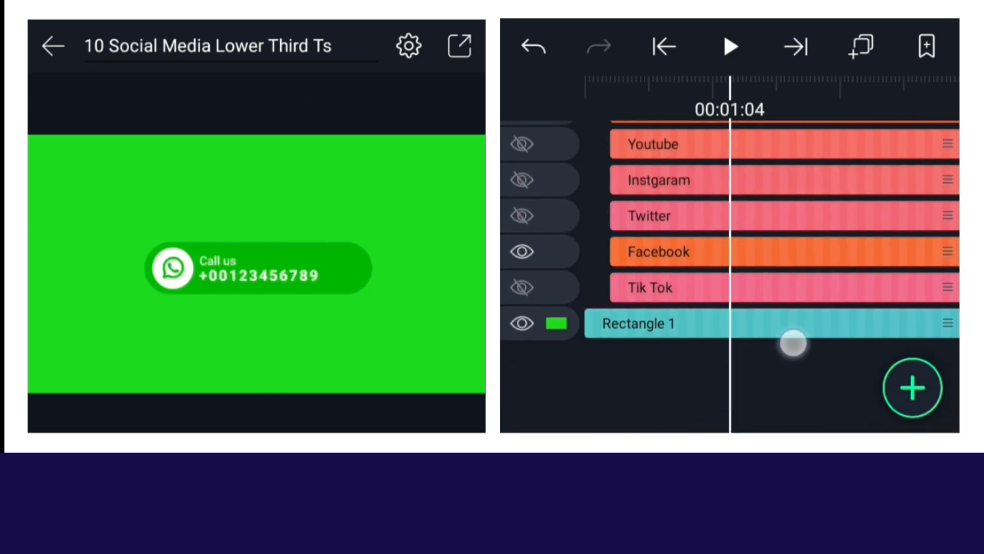
# Change Rectangle 1's fill colour from green to blue.
pyautogui.click(639, 323)
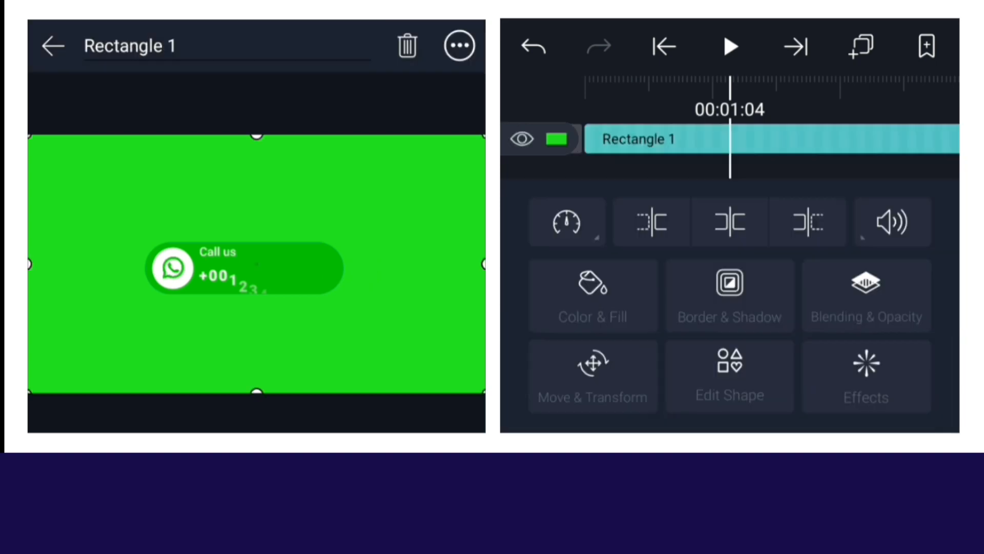
pyautogui.click(592, 296)
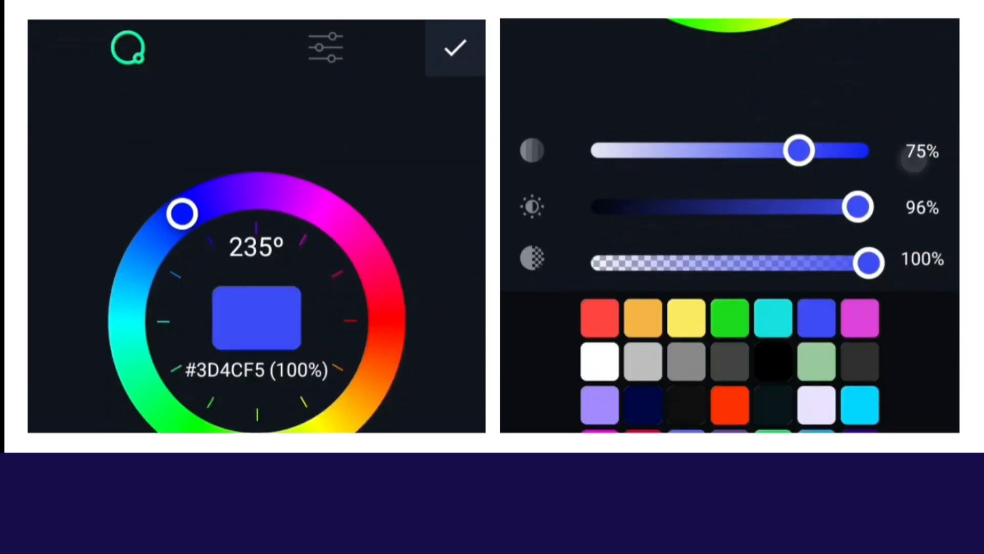
pyautogui.click(455, 48)
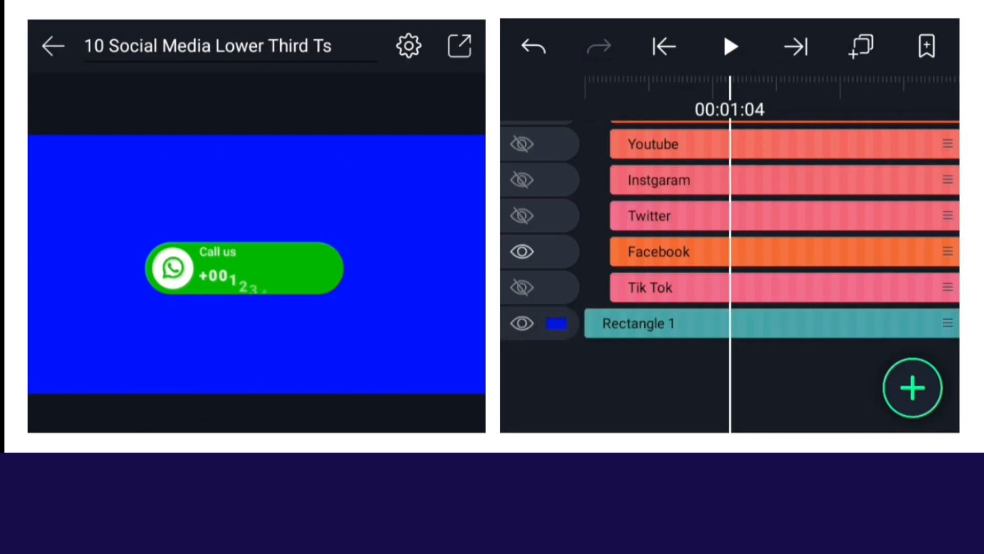